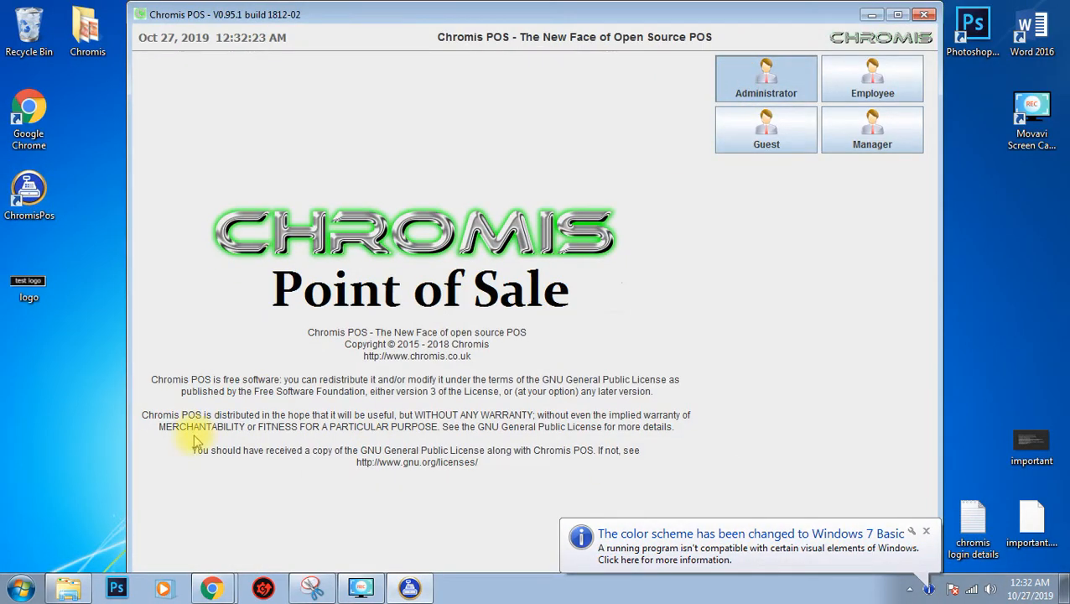
Play the '#005 How to Change Receipt Header Lines' YouTube tutorial in Chrome.
{"action": "left_click", "coordinate": [765, 79]}
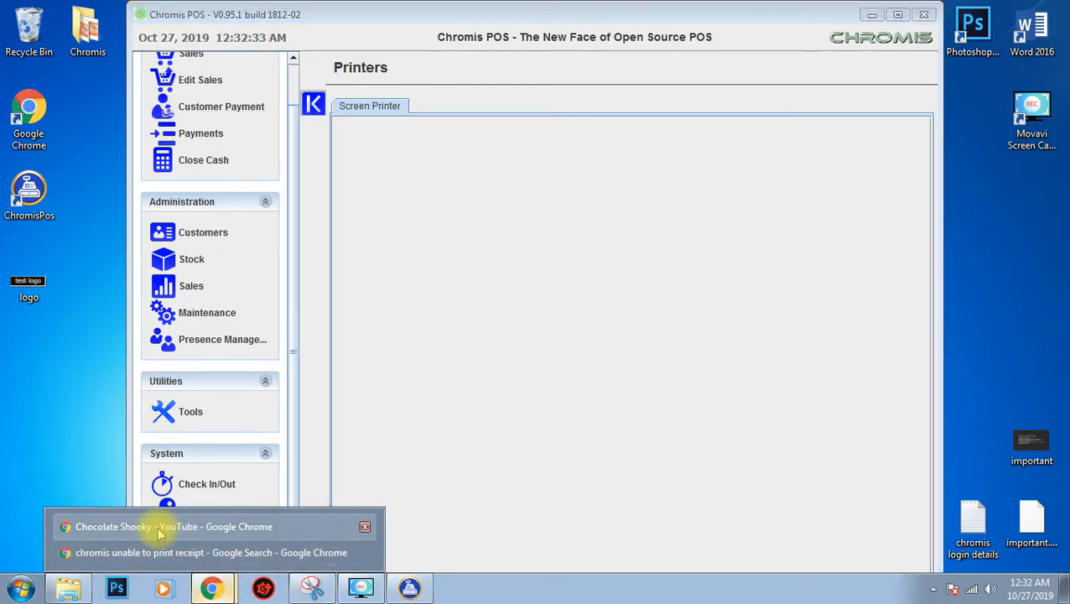
{"action": "left_click", "coordinate": [175, 527]}
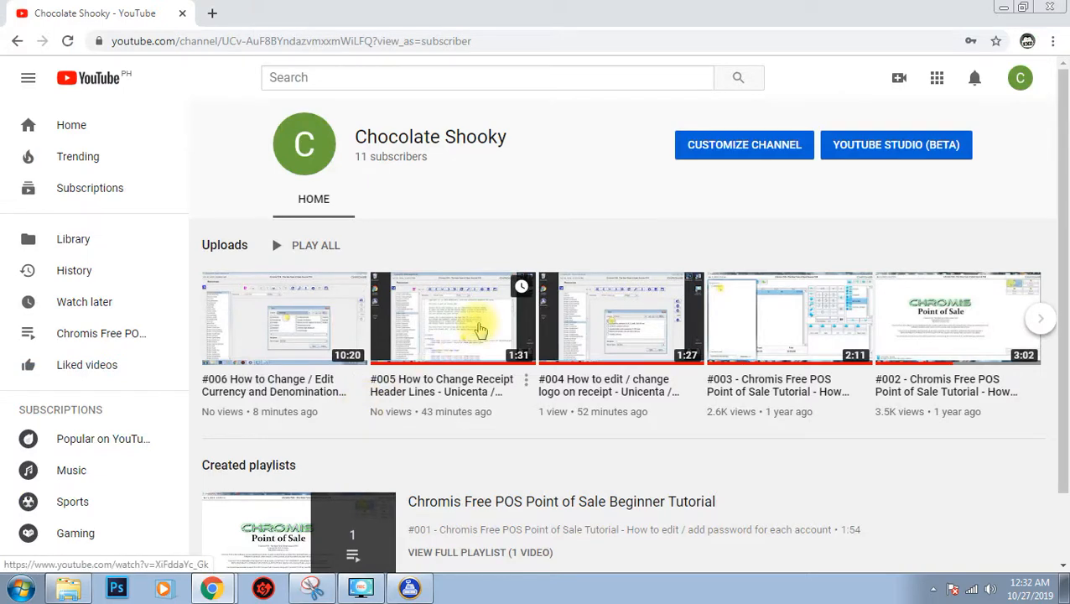
{"action": "left_click", "coordinate": [453, 317]}
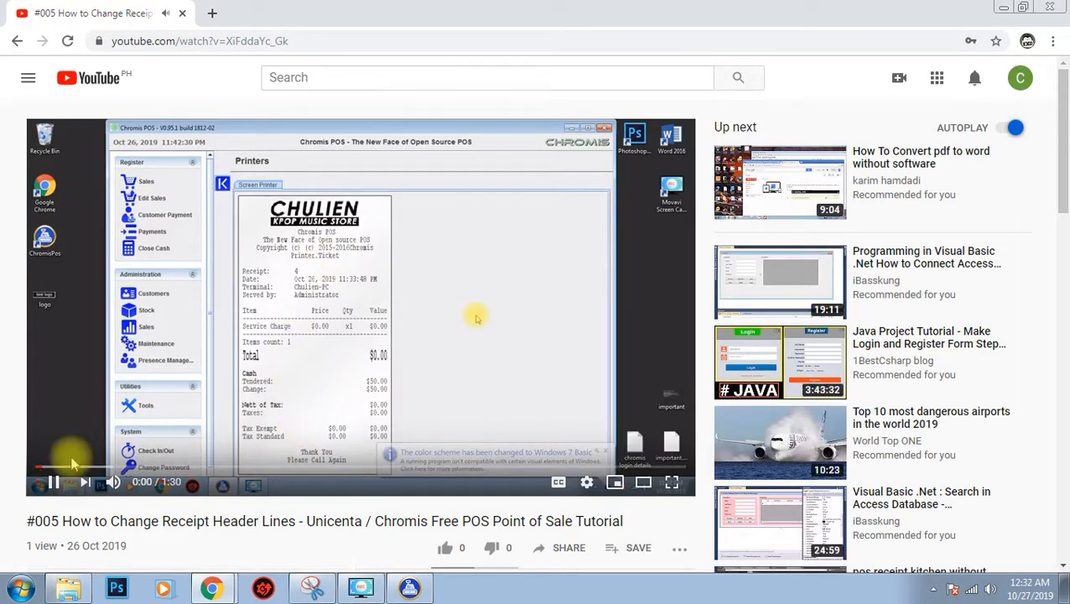
{"action": "left_click", "coordinate": [53, 481]}
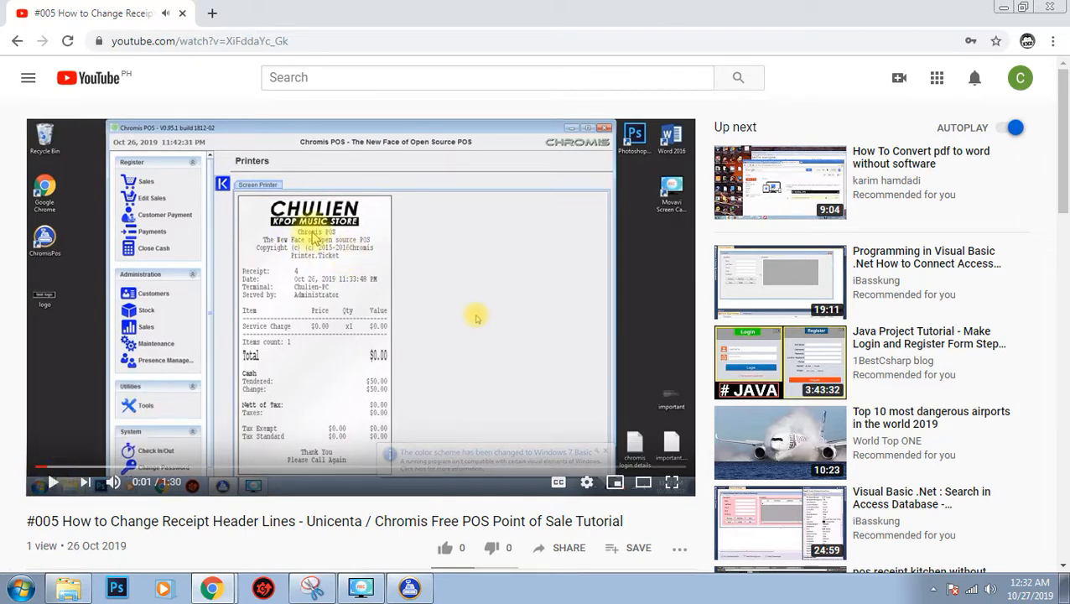
{"action": "mouse_move", "coordinate": [433, 394]}
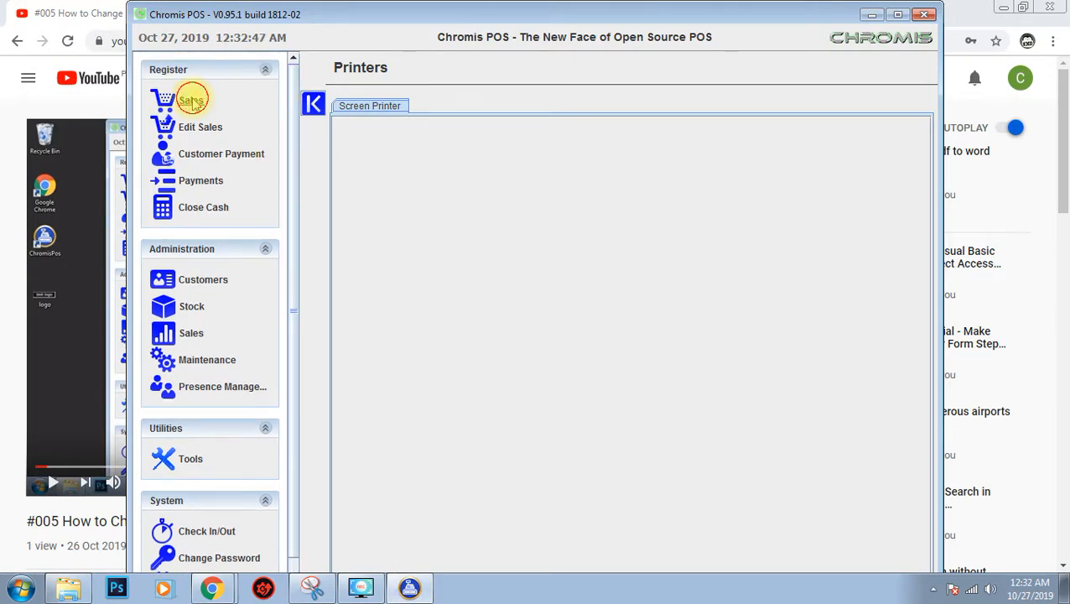
Ring up a test cash sale, dismissing the 'Unable to Print Receipt' warning and the $50.00 change message.
{"action": "left_click", "coordinate": [192, 99]}
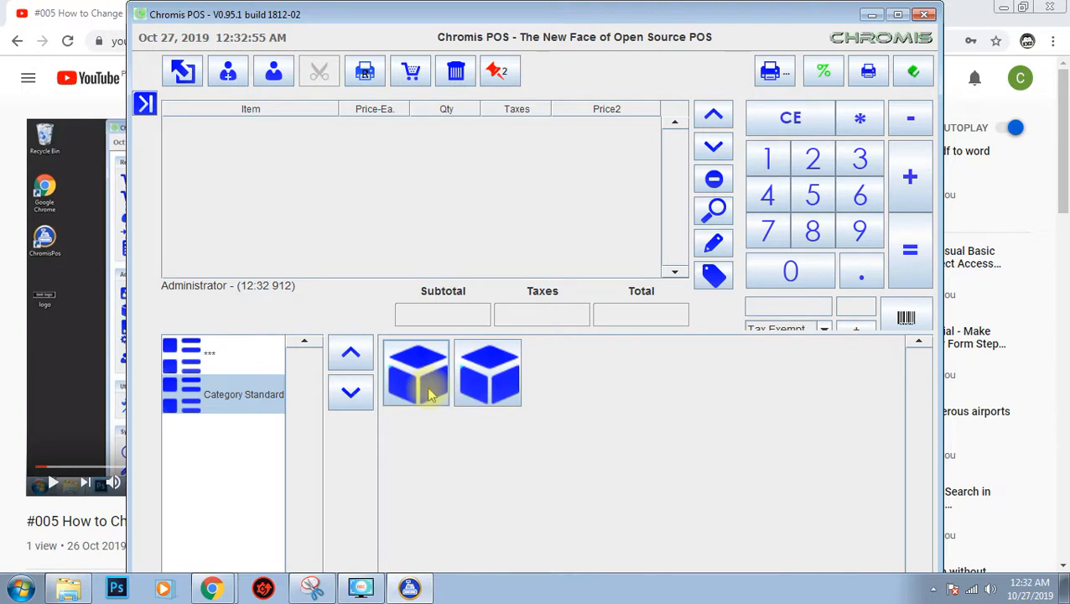
{"action": "left_click", "coordinate": [416, 373]}
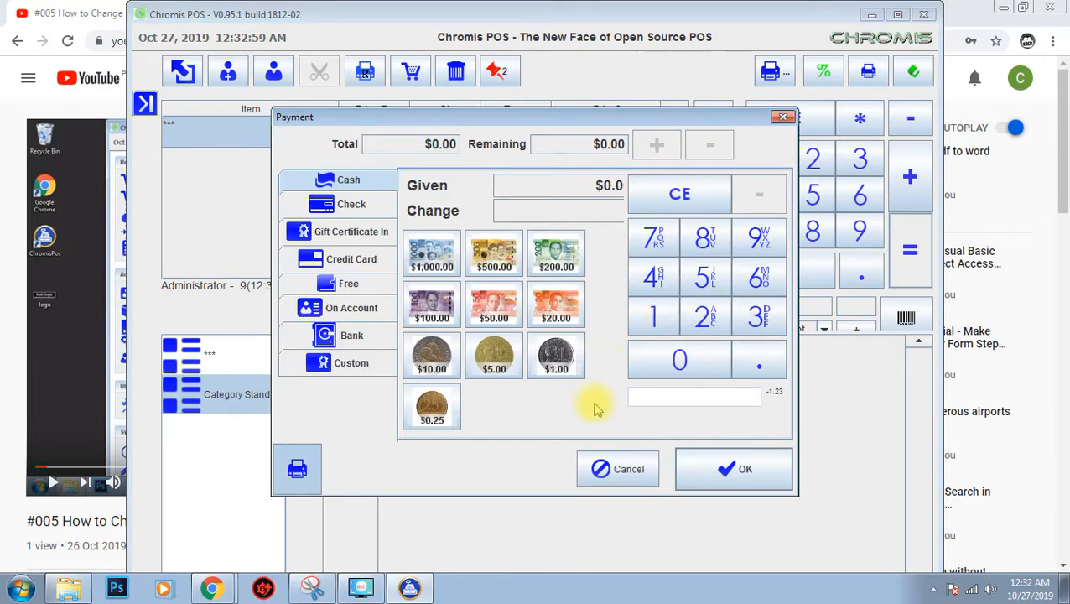
{"action": "left_click", "coordinate": [733, 468]}
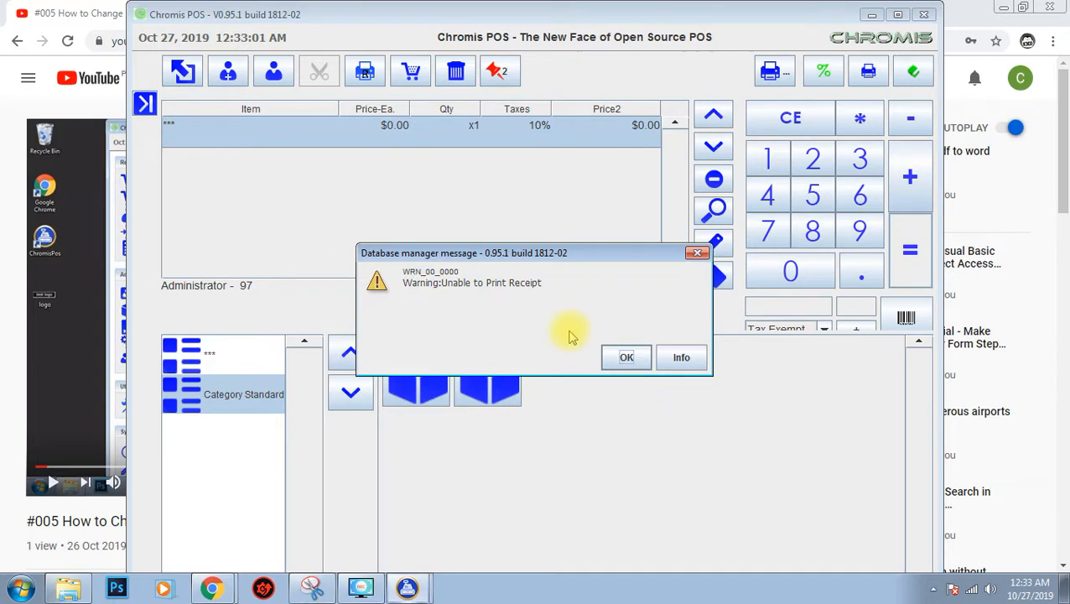
{"action": "mouse_move", "coordinate": [444, 301]}
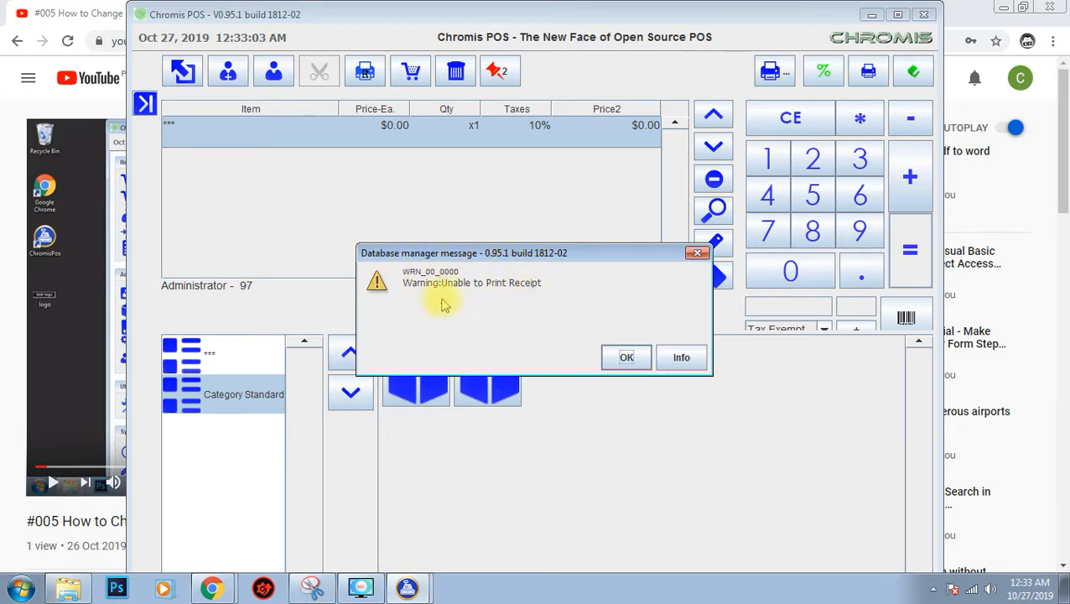
{"action": "left_click", "coordinate": [626, 356]}
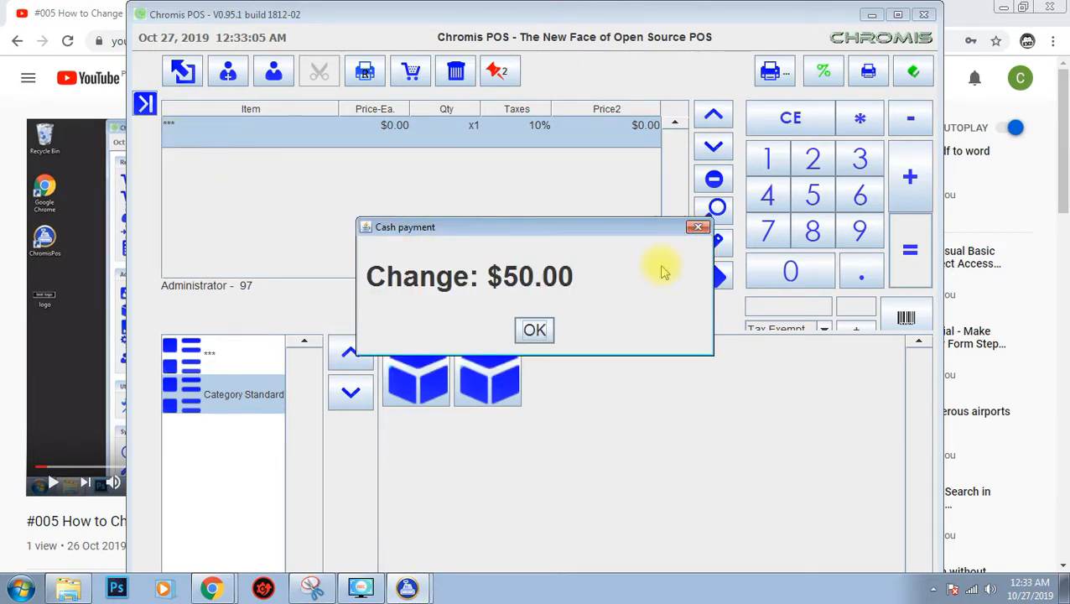
{"action": "left_click", "coordinate": [534, 329]}
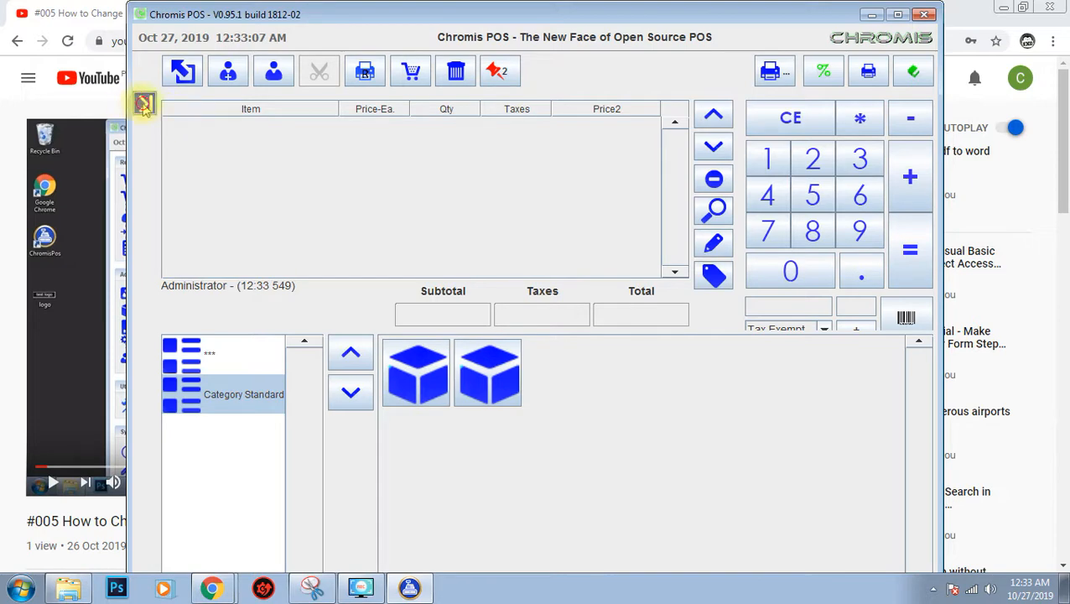
{"action": "left_click", "coordinate": [144, 104]}
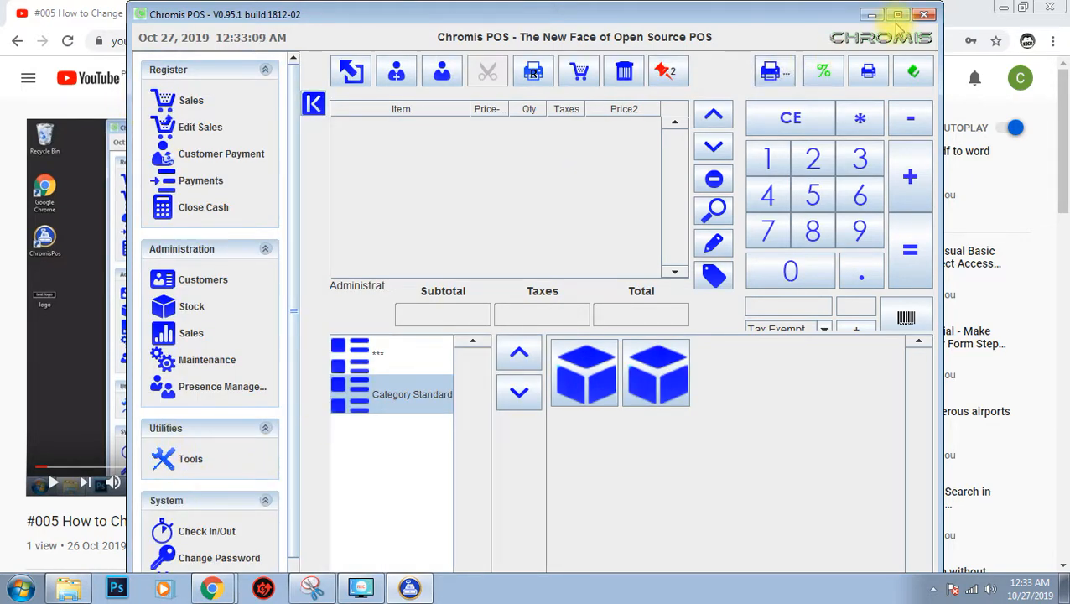
In System Configuration's Peripherals settings, set the main printer to screen.
{"action": "left_click", "coordinate": [897, 13]}
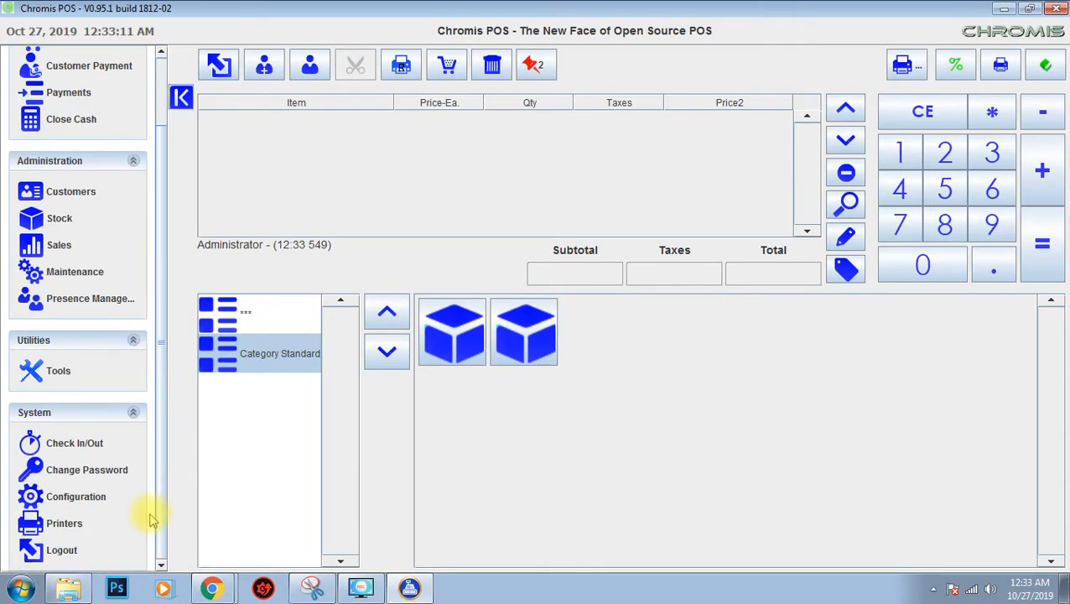
{"action": "left_click", "coordinate": [64, 523]}
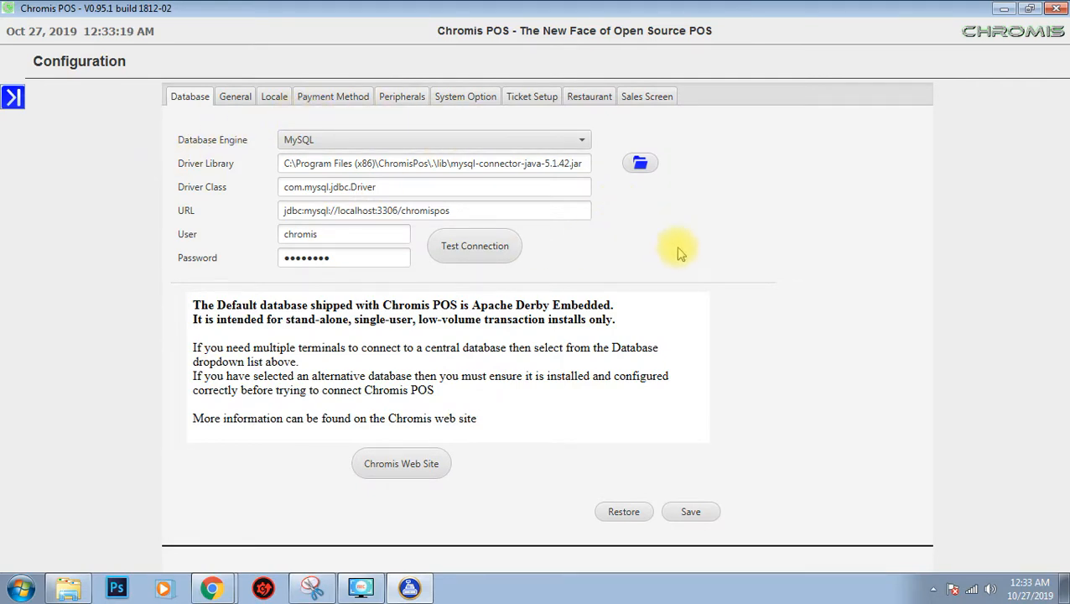
{"action": "mouse_move", "coordinate": [724, 305]}
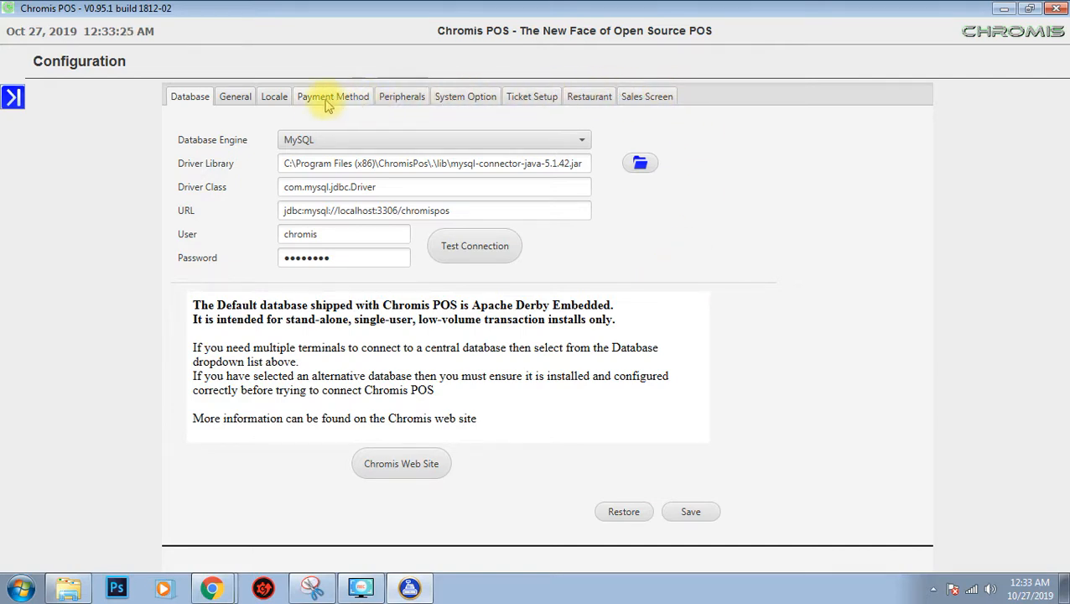
{"action": "left_click", "coordinate": [402, 95]}
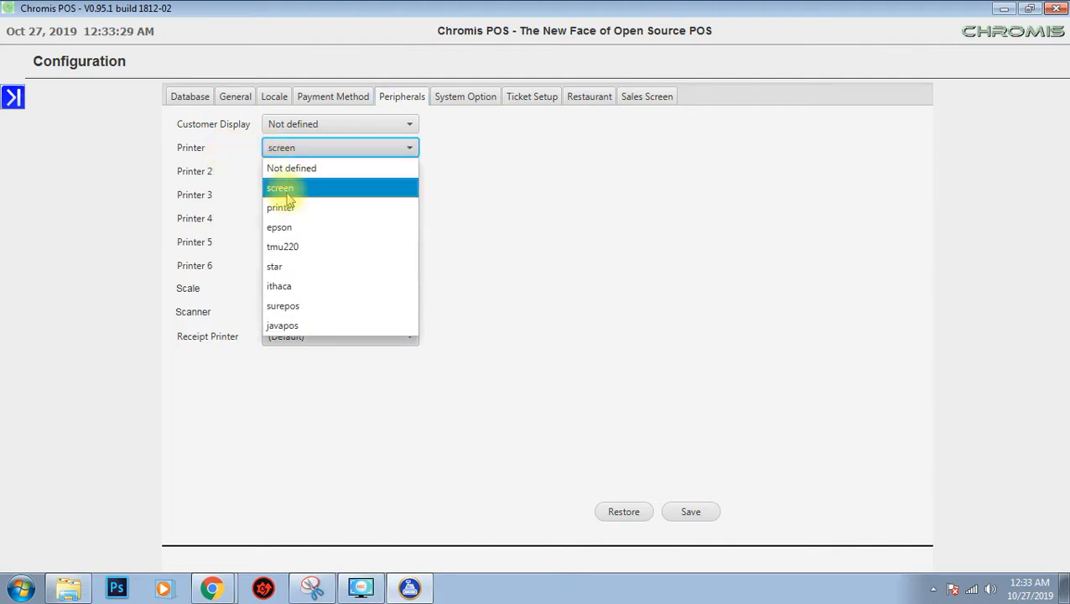
{"action": "left_click", "coordinate": [280, 188]}
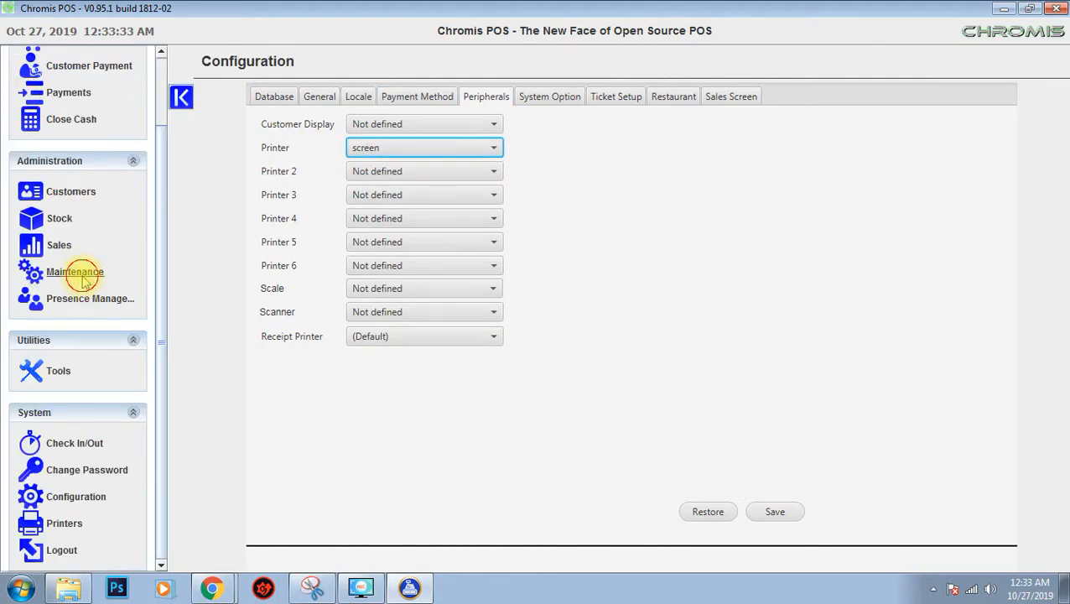
View the Printer.Ticket resource's header lines in the Resources editor, then return to Sales.
{"action": "left_click", "coordinate": [74, 272]}
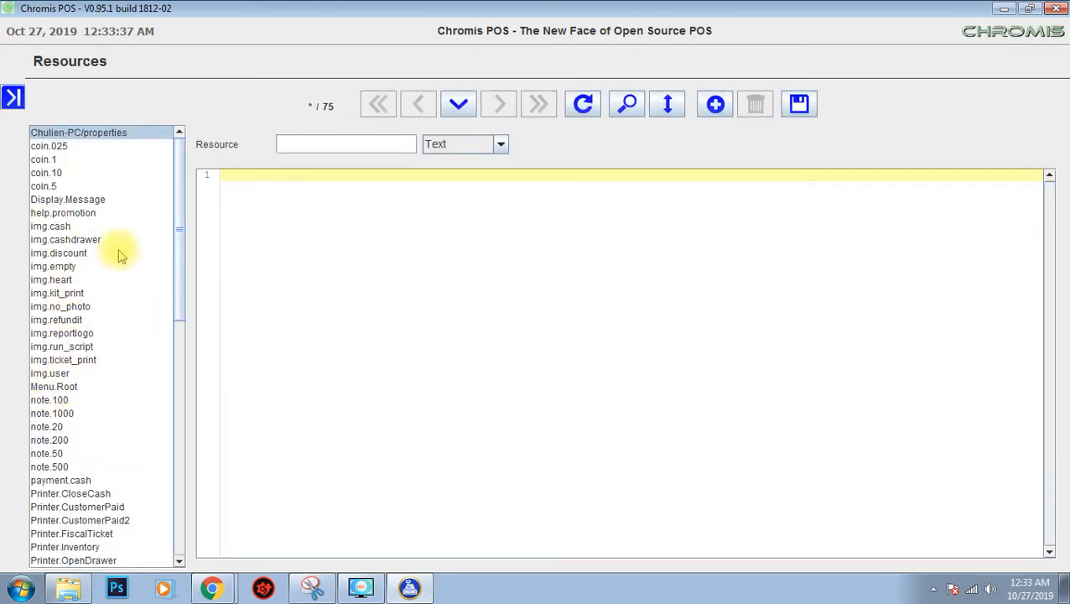
{"action": "scroll", "scroll_direction": "down", "scroll_amount": 3}
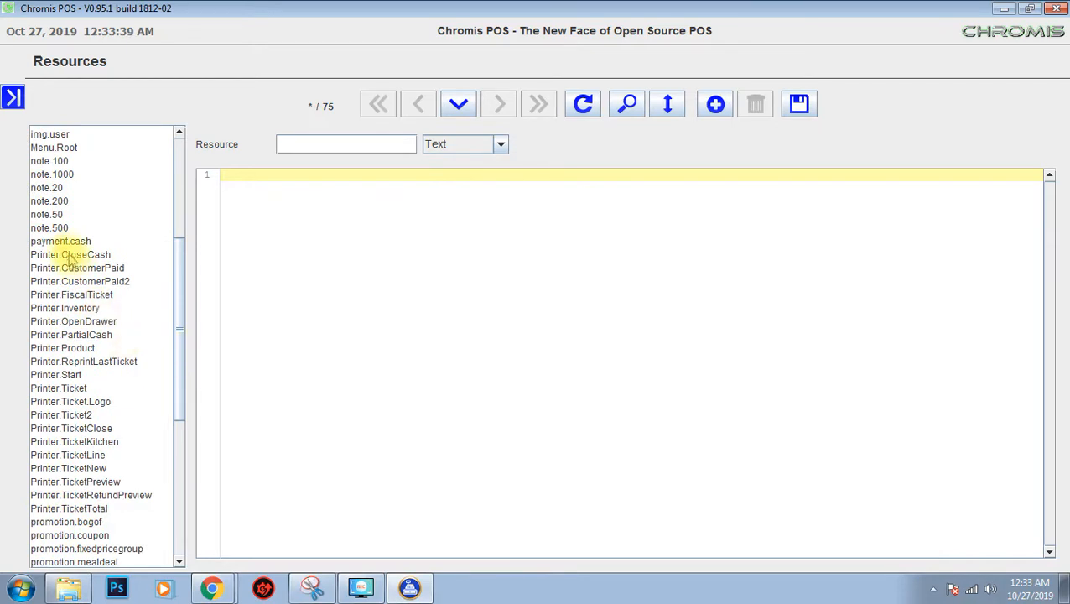
{"action": "left_click", "coordinate": [59, 387]}
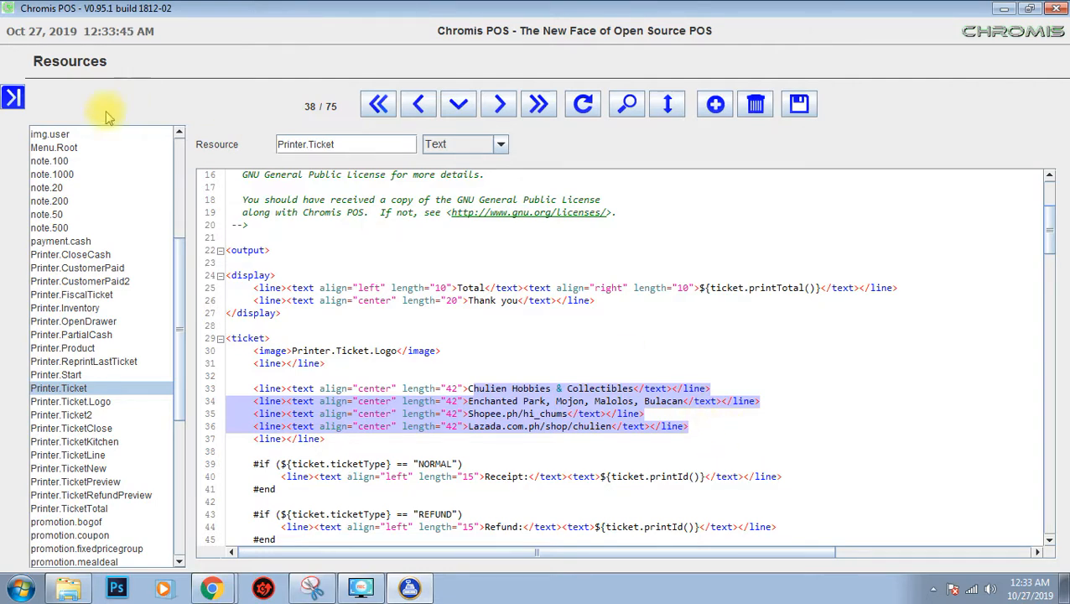
{"action": "left_click", "coordinate": [13, 97]}
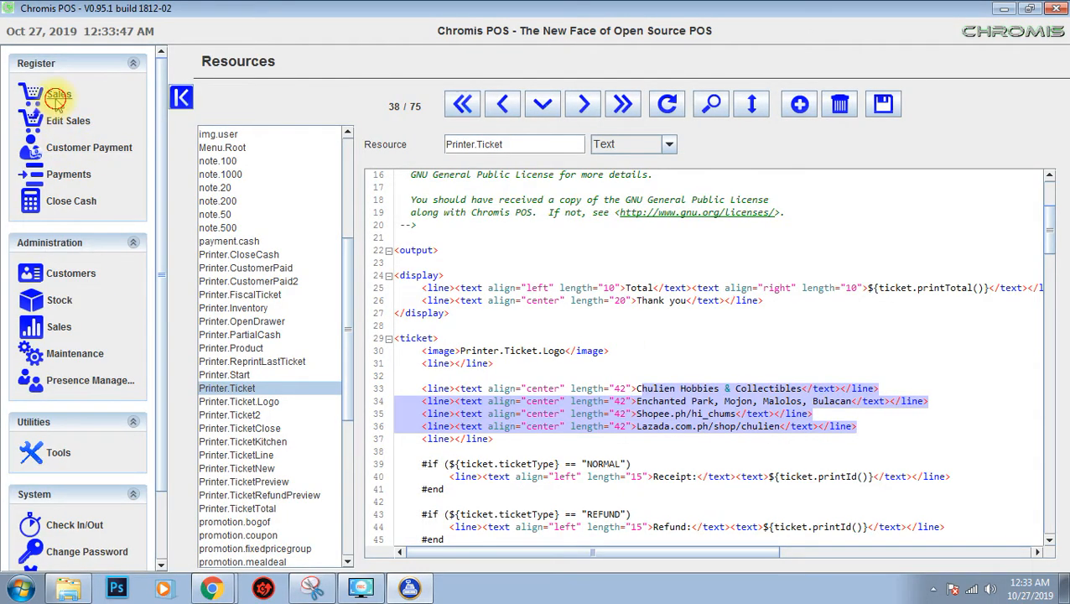
Ring up another $50.00 cash sale, dismissing the print warning and change message.
{"action": "left_click", "coordinate": [57, 94]}
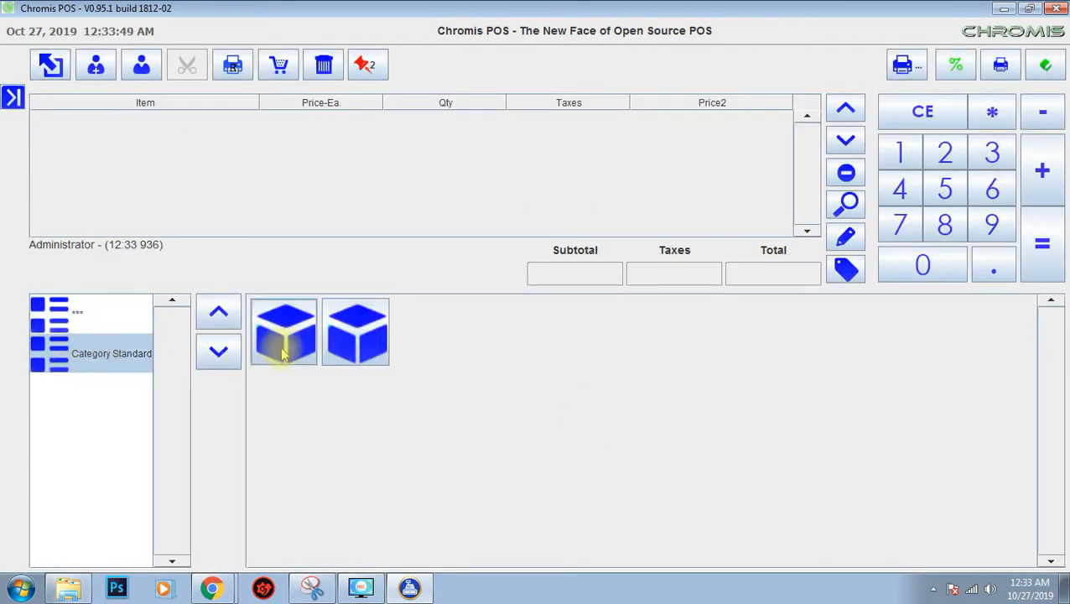
{"action": "left_click", "coordinate": [283, 332]}
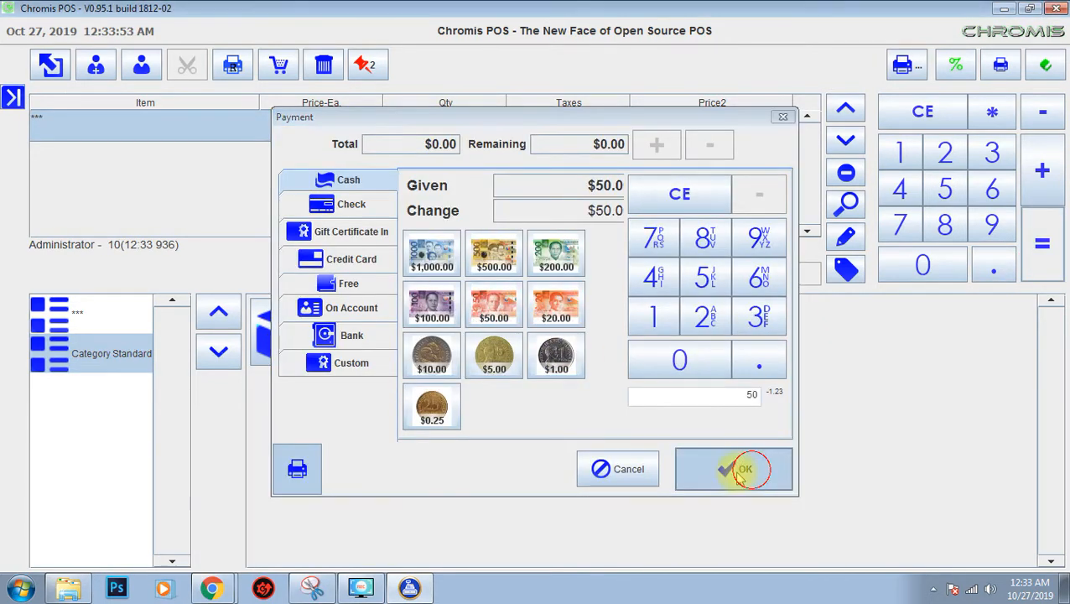
{"action": "left_click", "coordinate": [734, 468]}
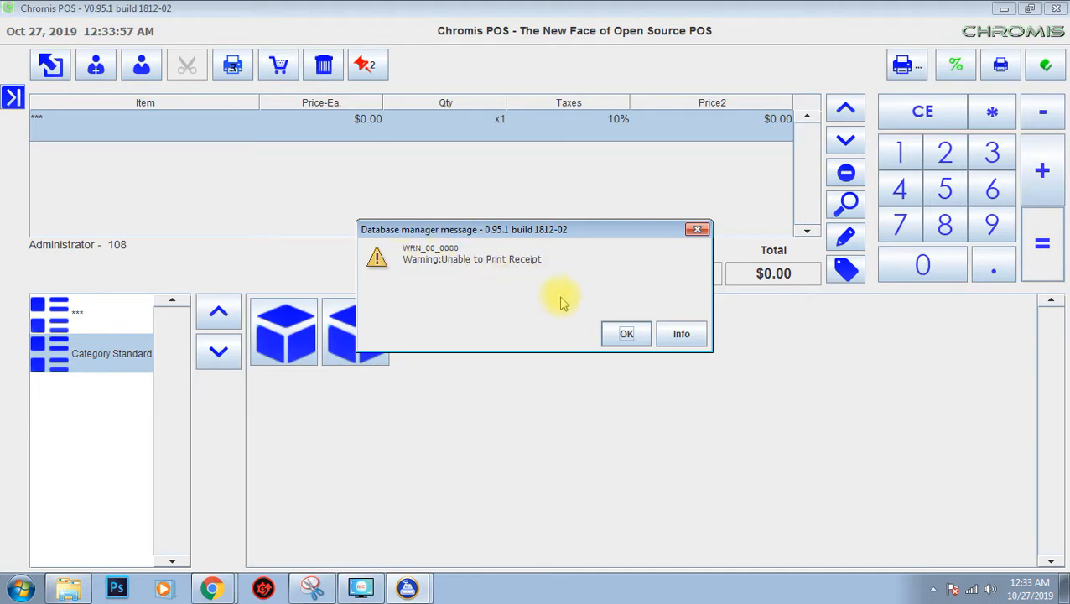
{"action": "mouse_move", "coordinate": [691, 302]}
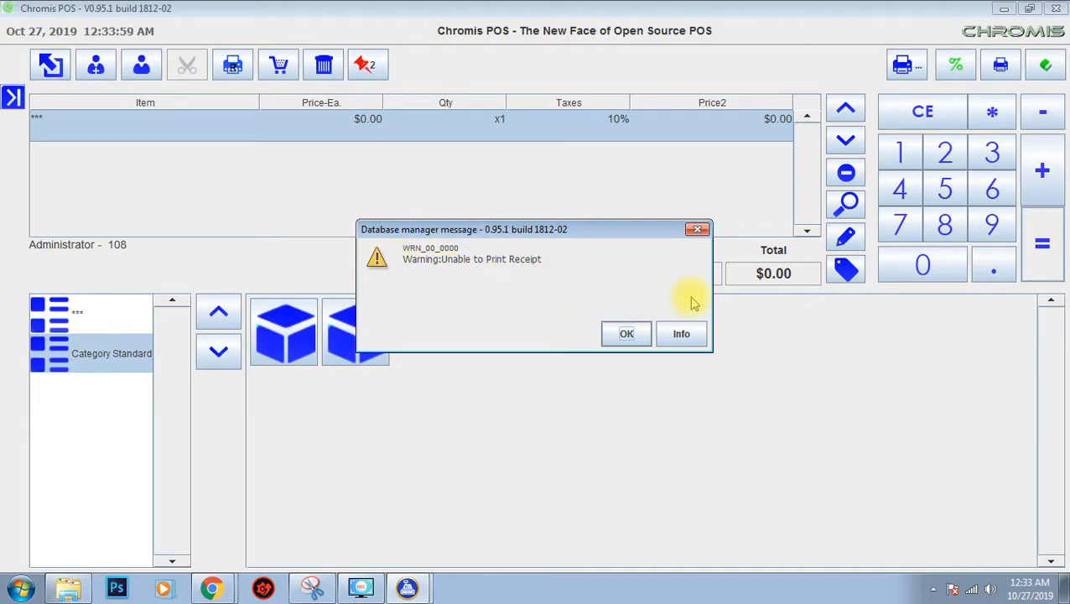
{"action": "left_click", "coordinate": [627, 332]}
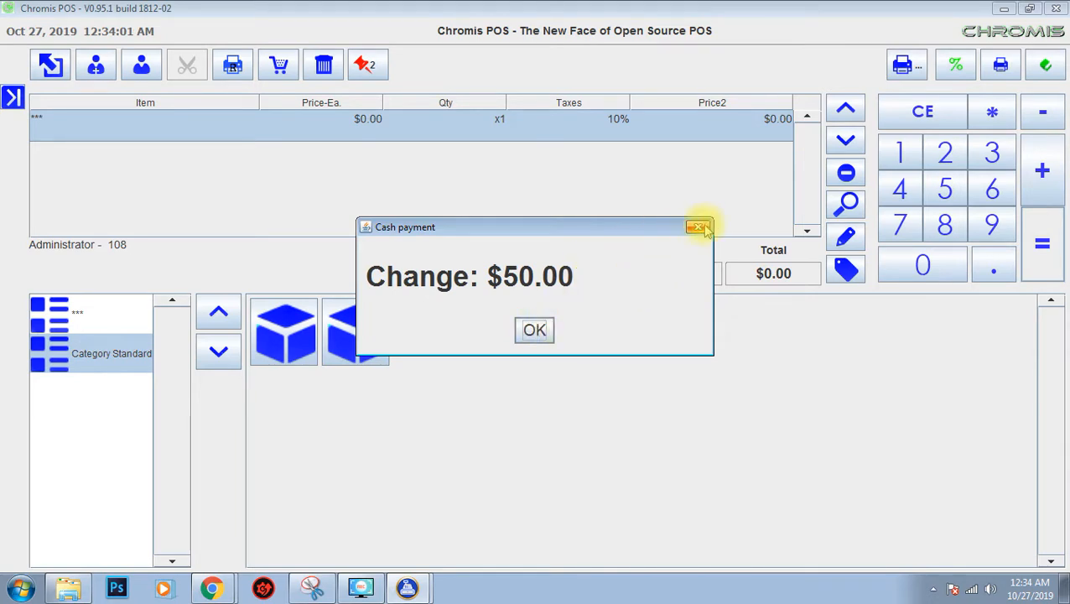
{"action": "left_click", "coordinate": [533, 329]}
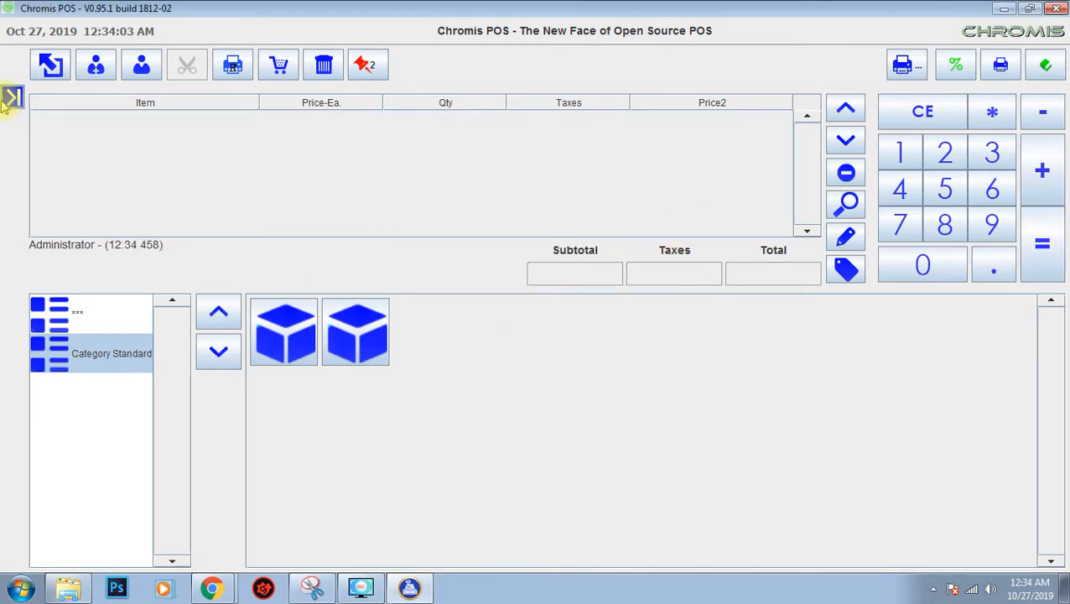
Reopen the Printer.Ticket resource in Maintenance > Resources at the store-name line.
{"action": "left_click", "coordinate": [14, 97]}
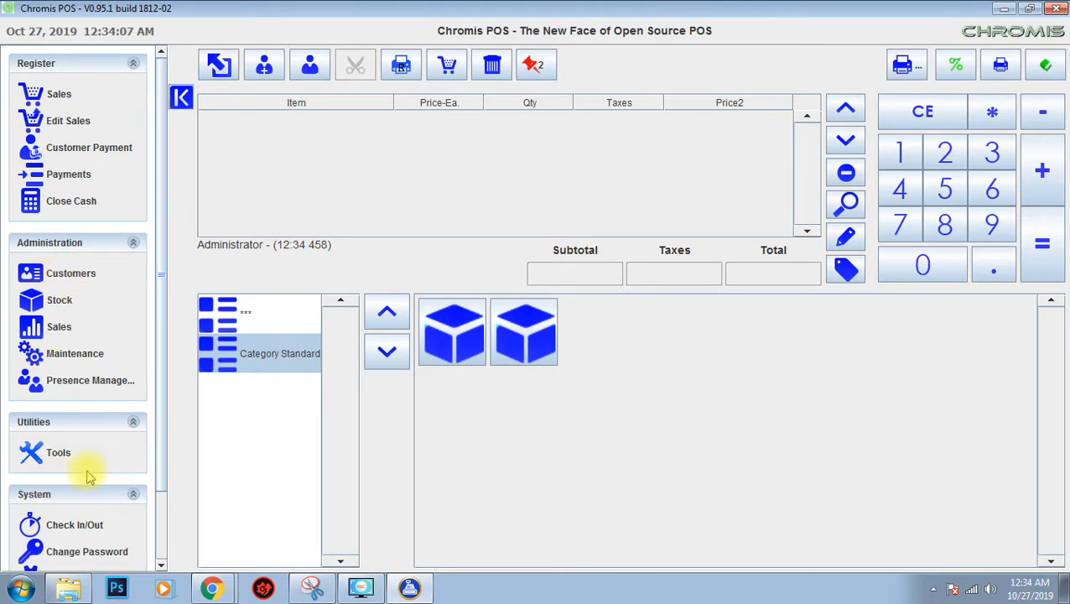
{"action": "scroll", "scroll_direction": "down", "scroll_amount": 3}
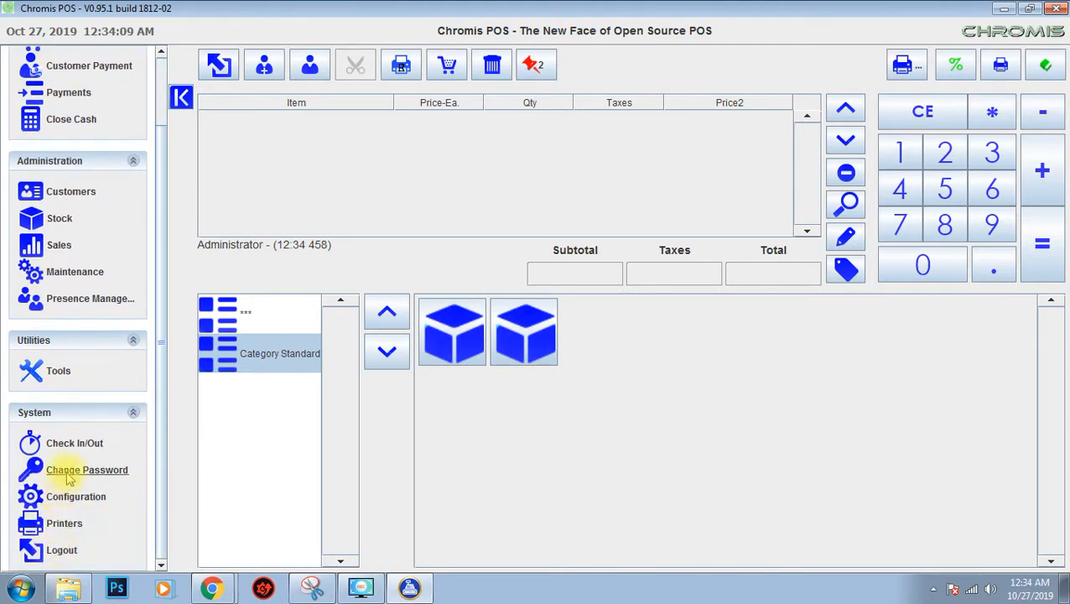
{"action": "left_click", "coordinate": [74, 272]}
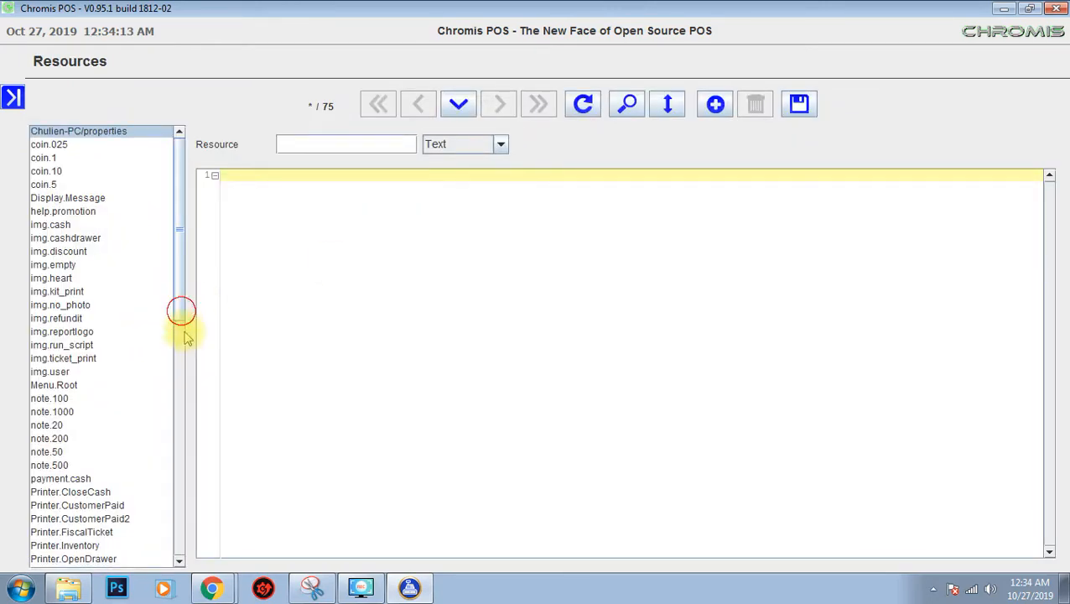
{"action": "scroll", "scroll_direction": "down", "scroll_amount": 3}
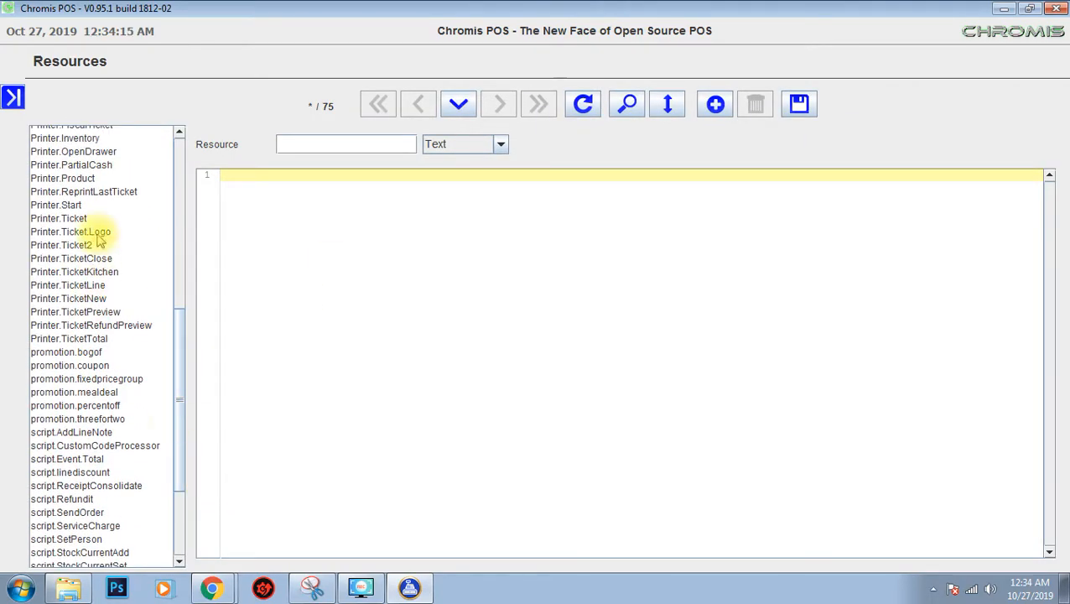
{"action": "left_click", "coordinate": [58, 218]}
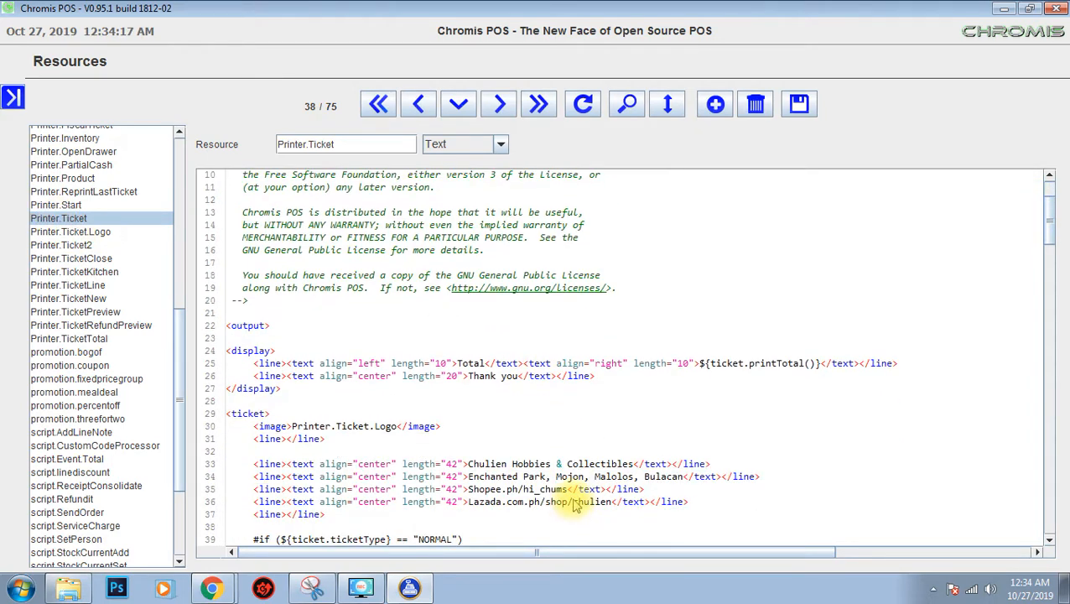
{"action": "scroll", "scroll_direction": "down", "scroll_amount": 3}
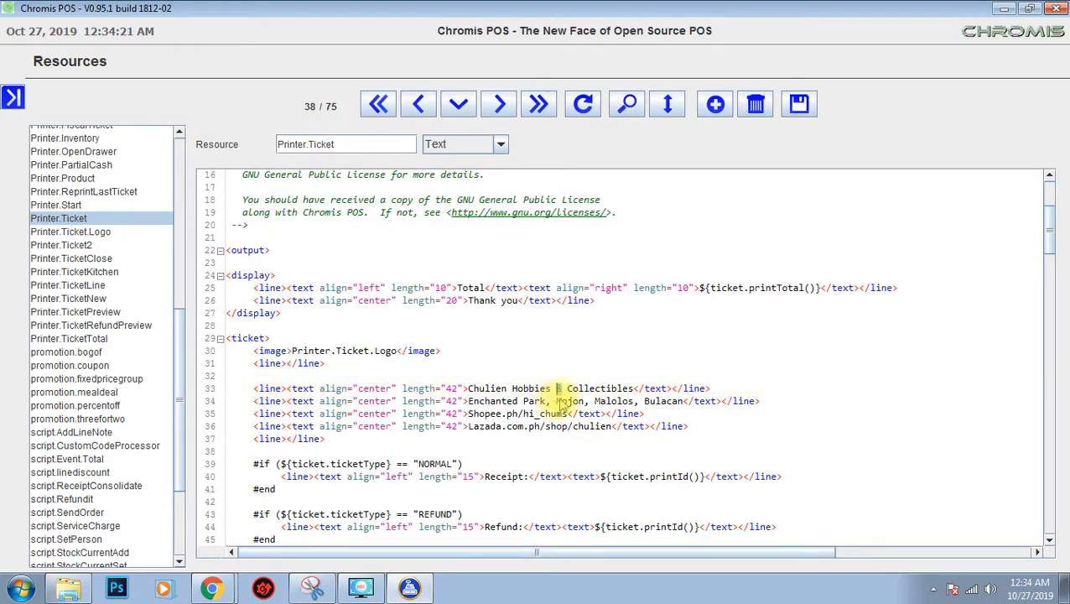
Replace the ampersand with 'and' in 'Chulien Hobbies and Collectibles' and save the resource.
{"action": "left_click", "coordinate": [560, 389]}
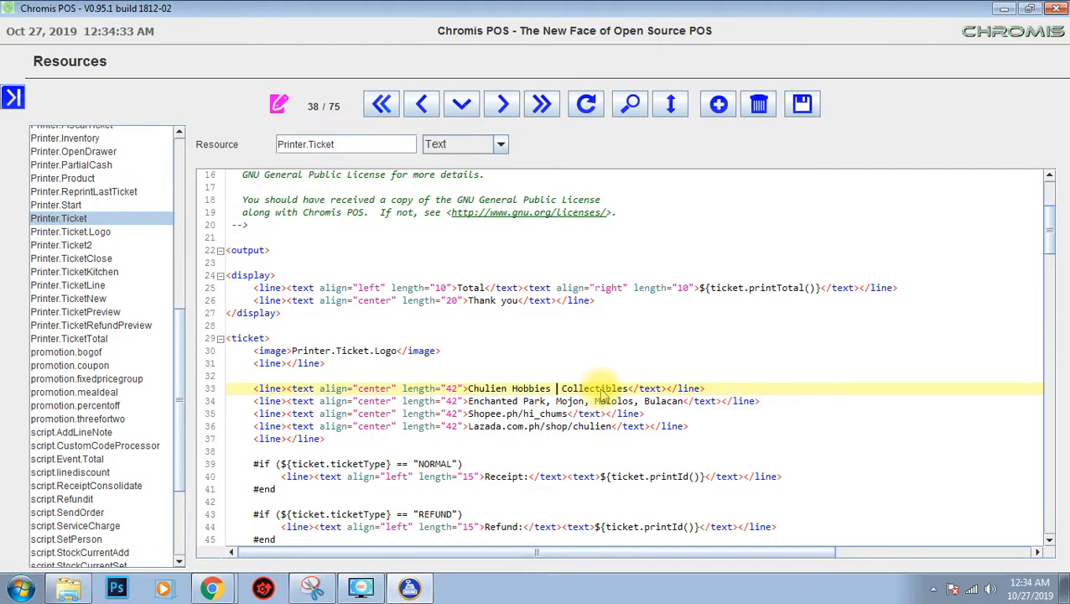
{"action": "type", "text": "A"}
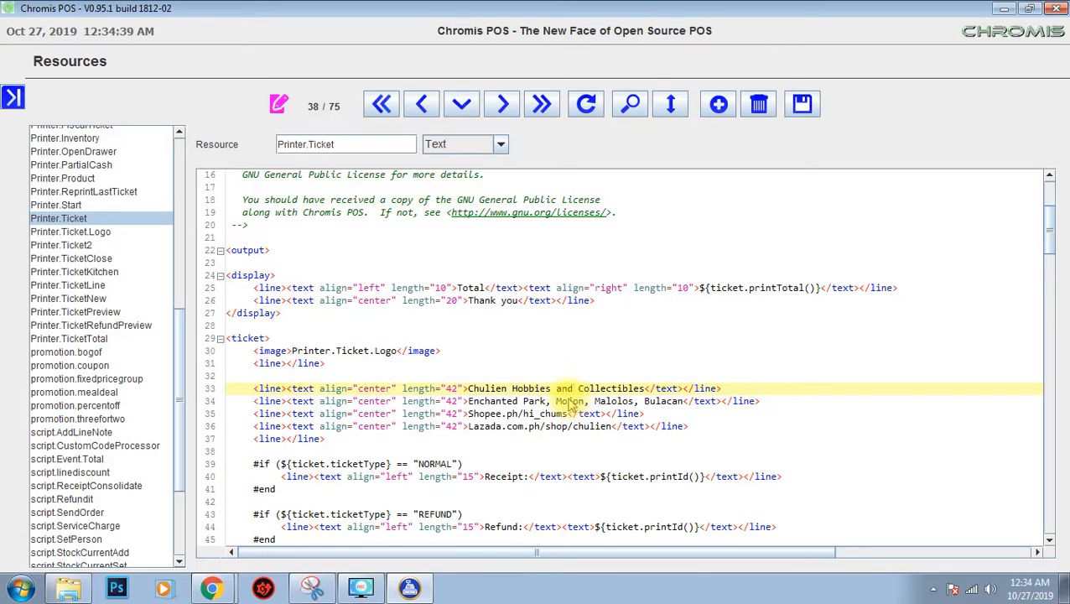
{"action": "type", "text": "#"}
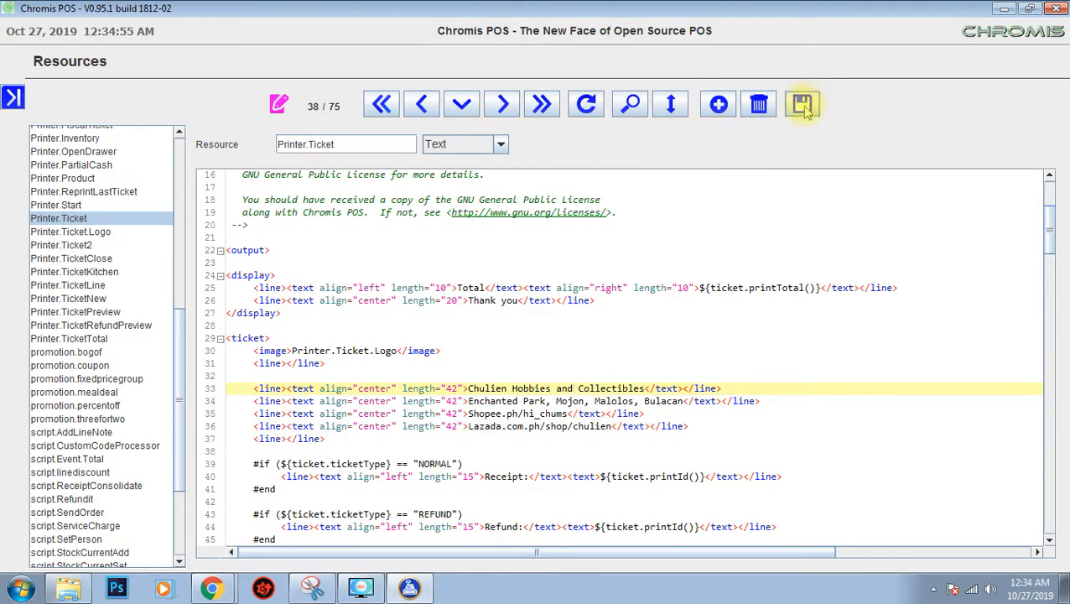
{"action": "left_click", "coordinate": [379, 104]}
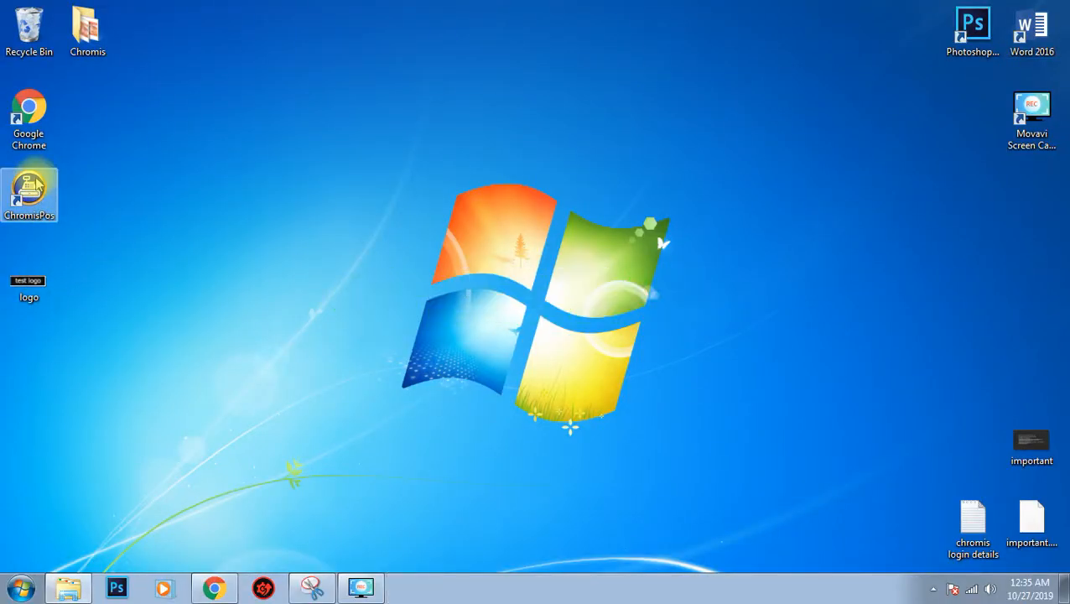
Relaunch Chromis POS and complete a cash sale showing $1,000.00 change with no print warning.
{"action": "double_click", "coordinate": [29, 193]}
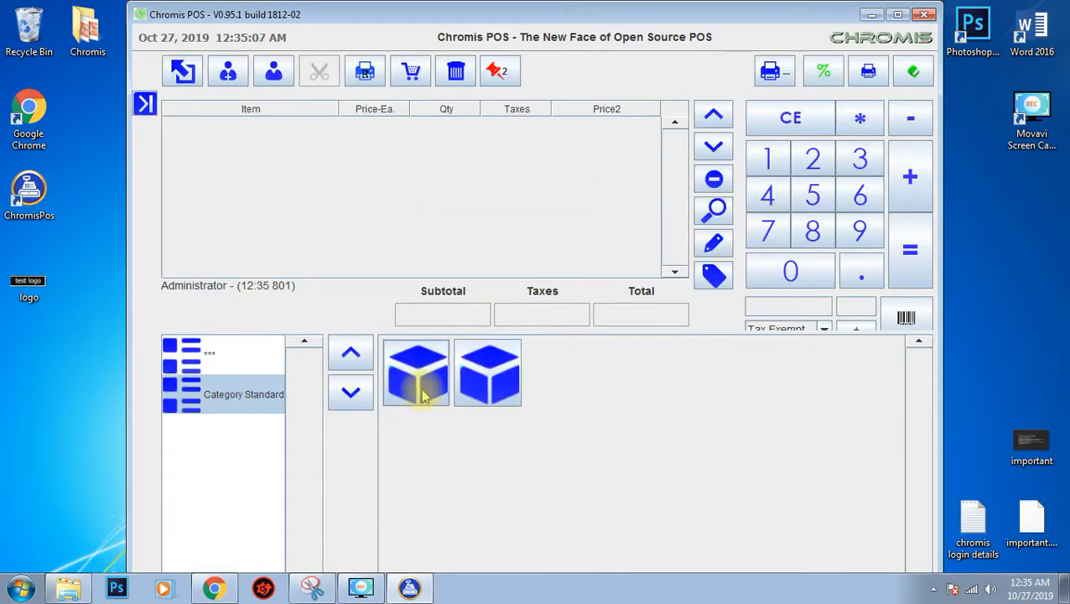
{"action": "left_click", "coordinate": [416, 372]}
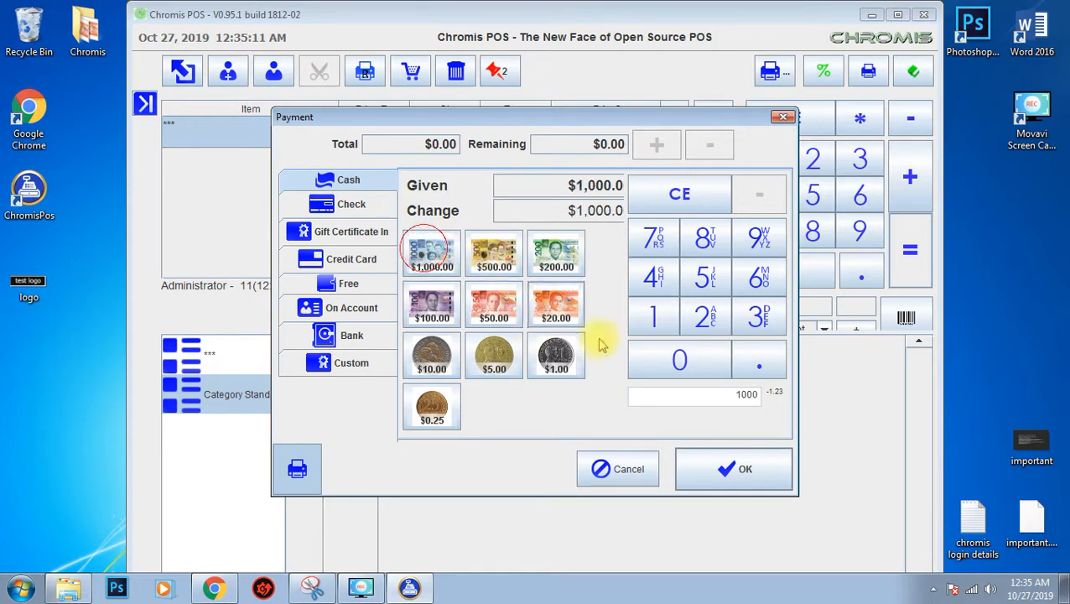
{"action": "left_click", "coordinate": [733, 469]}
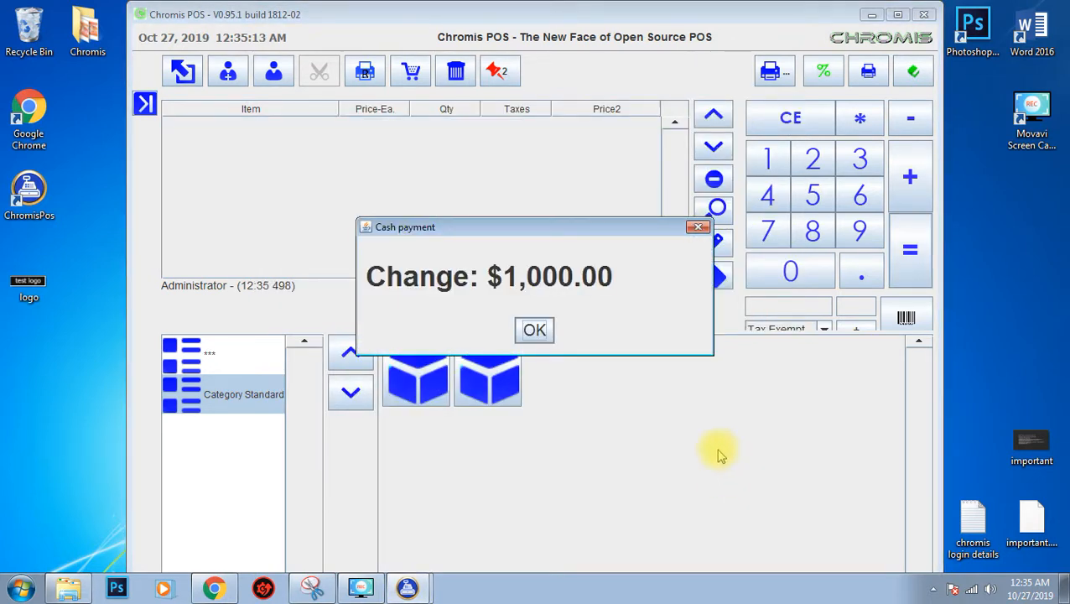
{"action": "left_click", "coordinate": [533, 328]}
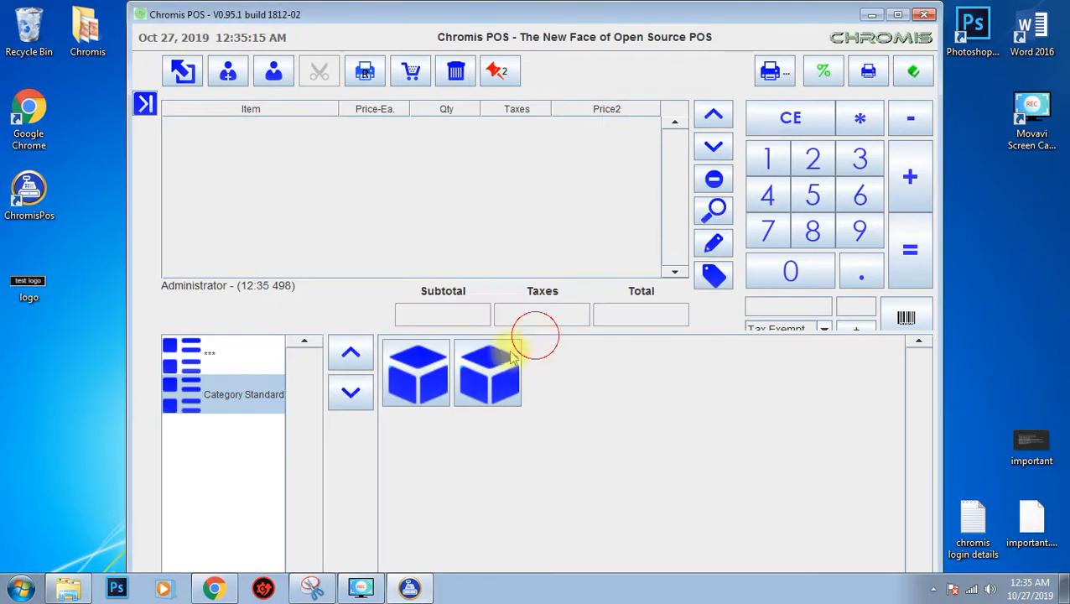